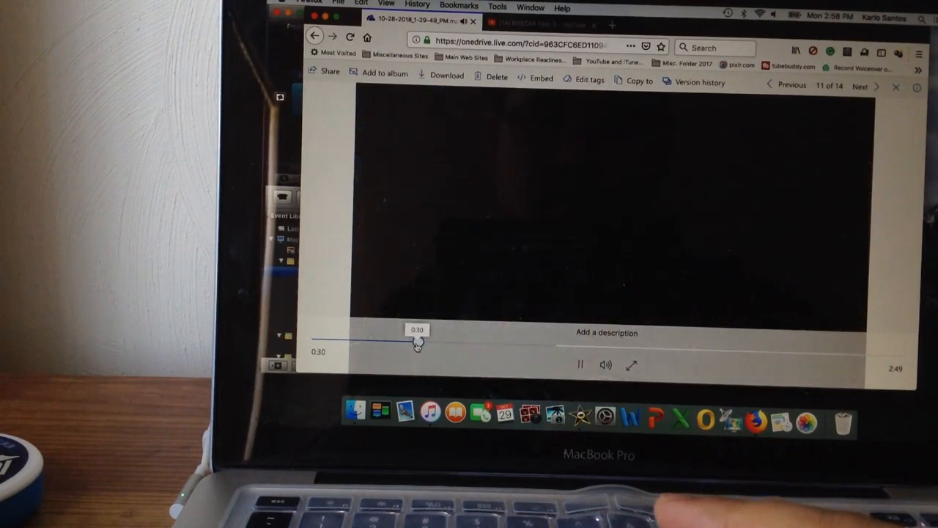
Scrub the NASCAR Heat 3 recording to 0:30 and let it play to 1:40
drag(416, 342, 425, 342)
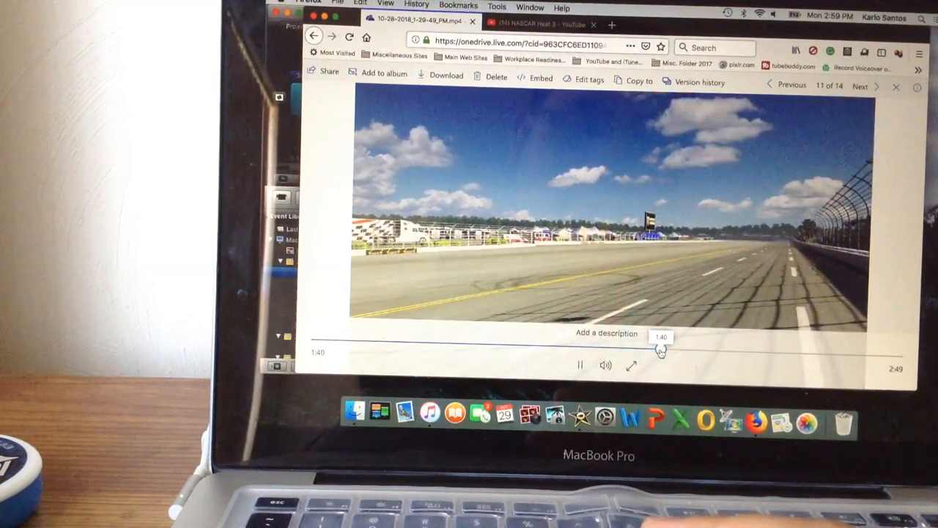
Scrub forward through 1:50, 2:03 and the 2:16 race summary to the 2:22 season overview
drag(660, 349, 694, 349)
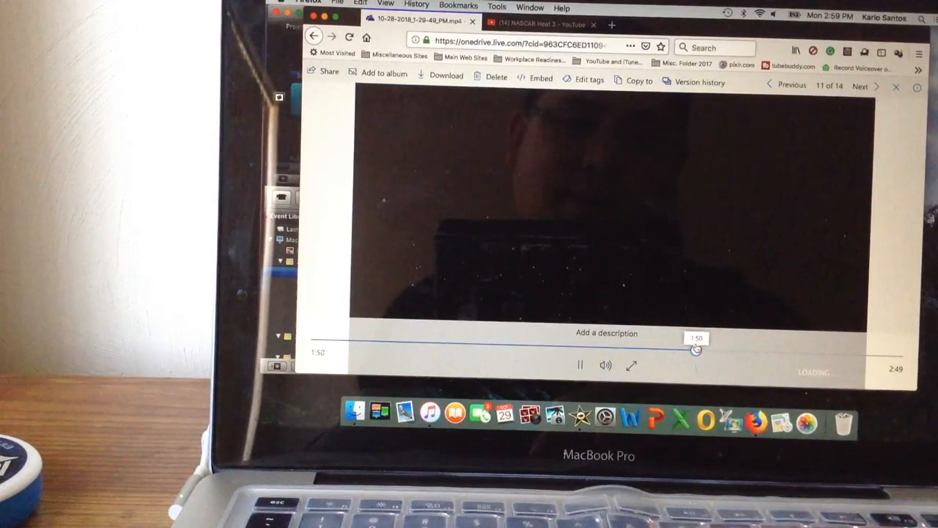
drag(694, 349, 743, 350)
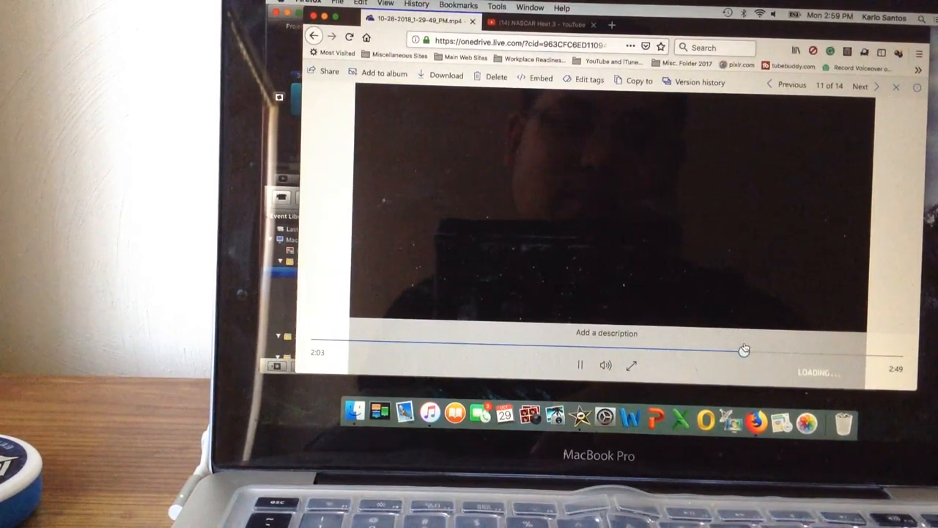
drag(744, 351, 790, 353)
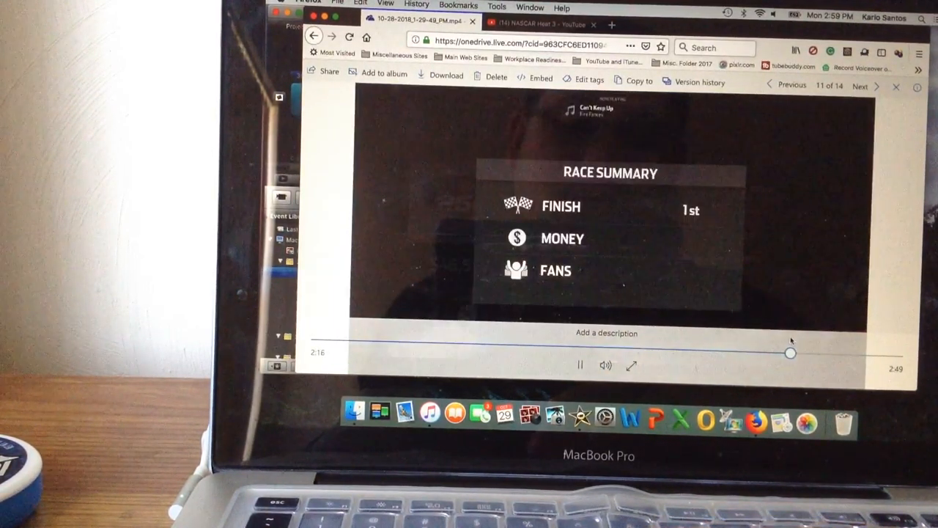
drag(790, 353, 842, 354)
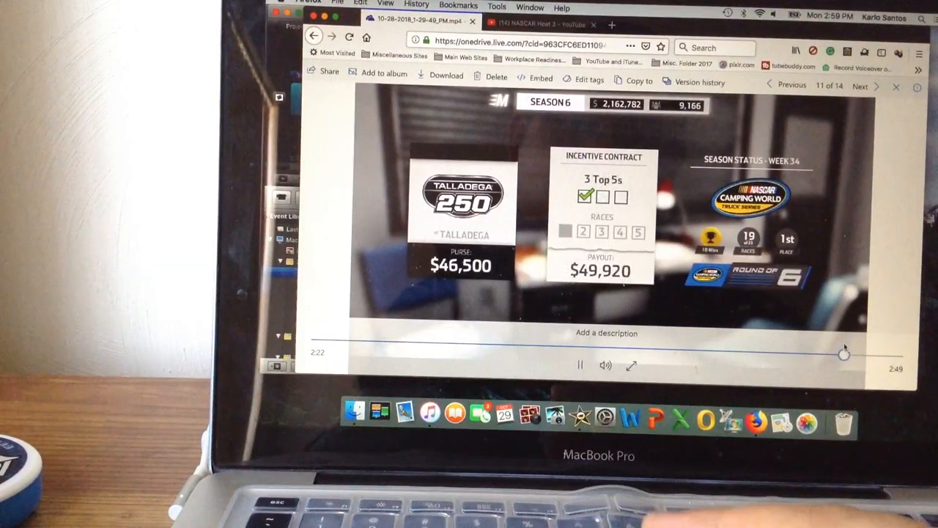